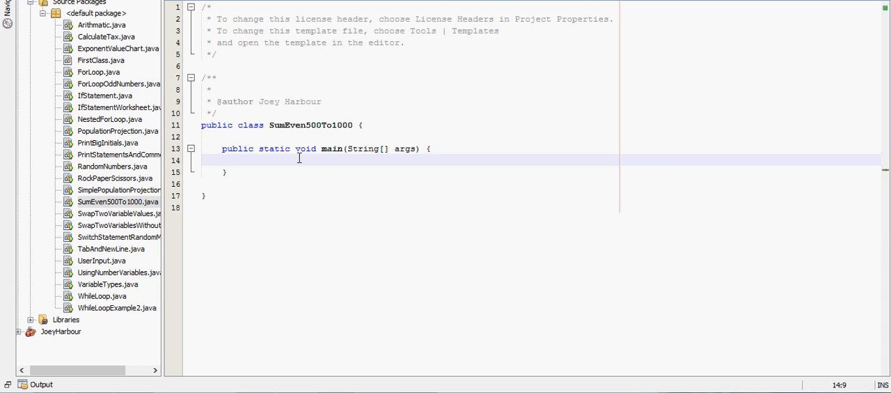
- Place the cursor inside the empty main method of SumEven500To1000
left_click(243, 159)
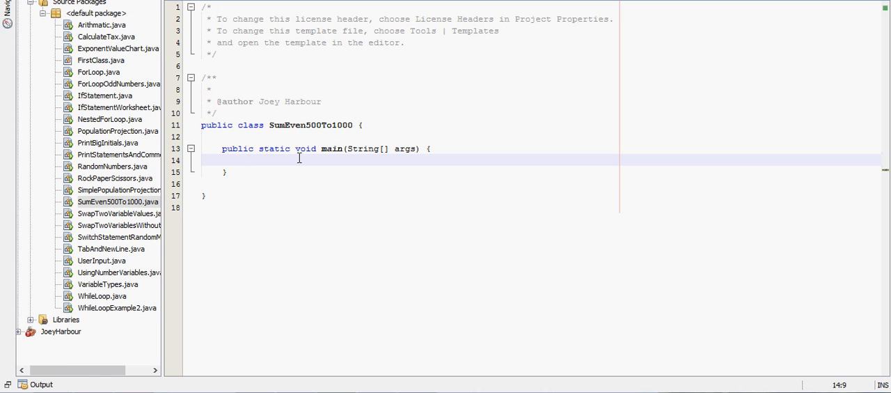
left_click(243, 159)
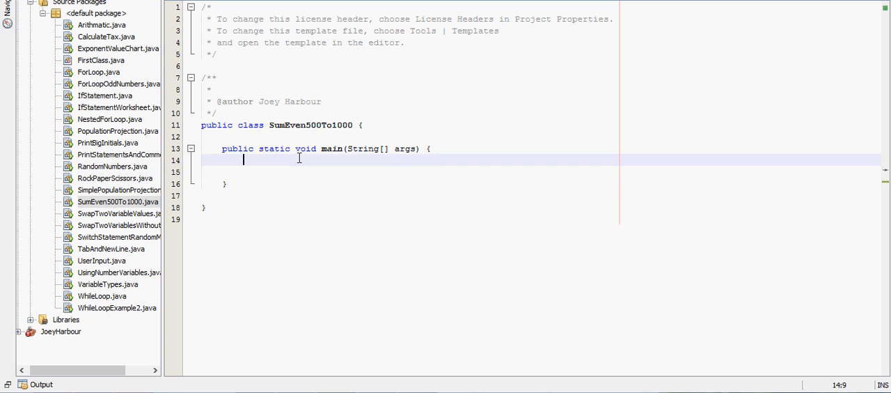
- Declare int n=500 //tracking number and int x=0 //sum inside main
key("enter")
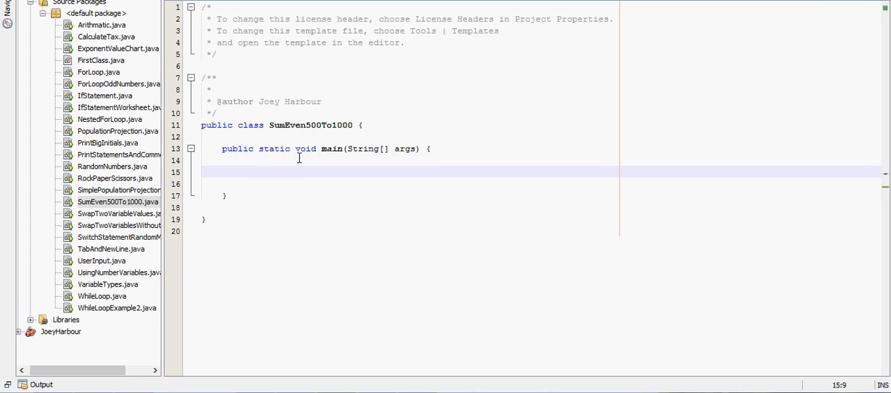
type("int n=0;")
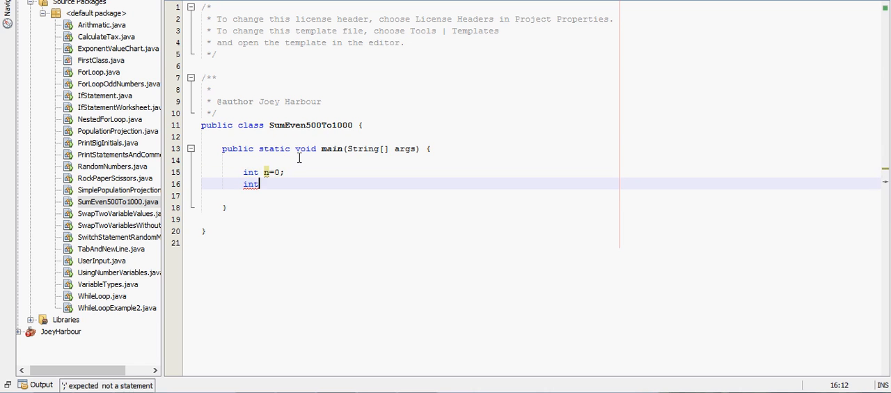
type("x=")
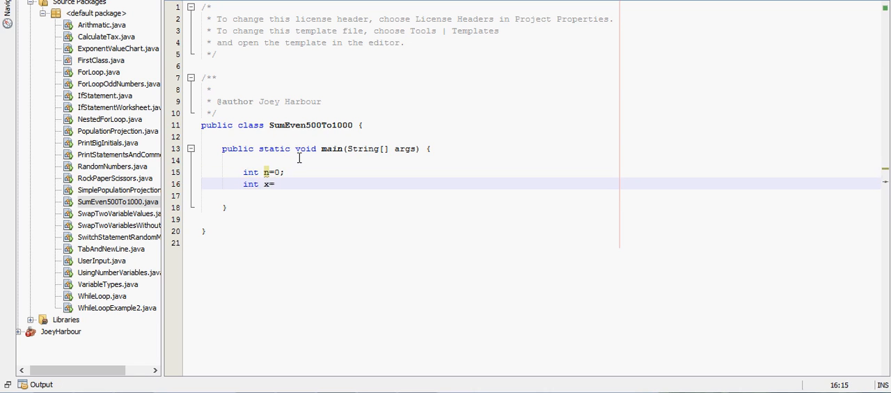
type("0;")
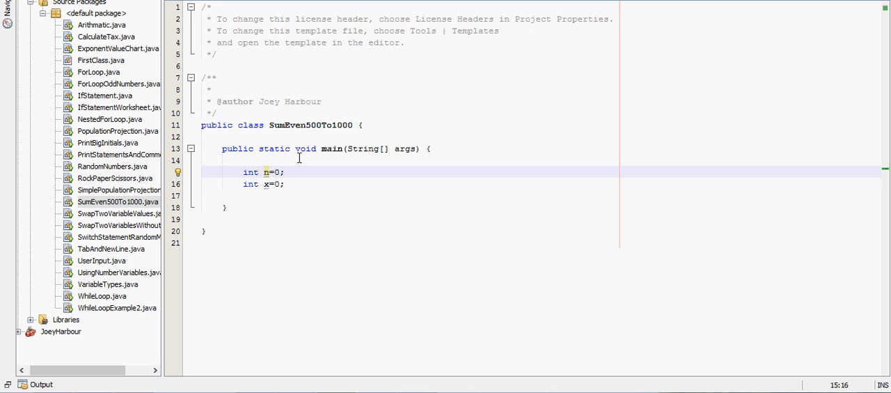
type("500")
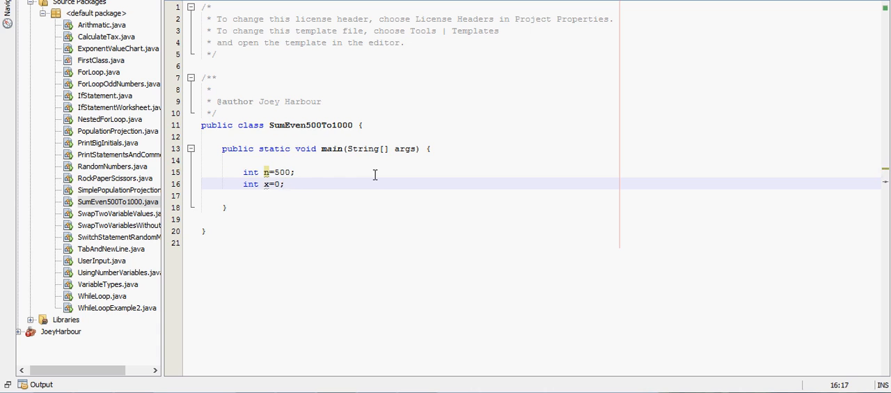
type("//sum")
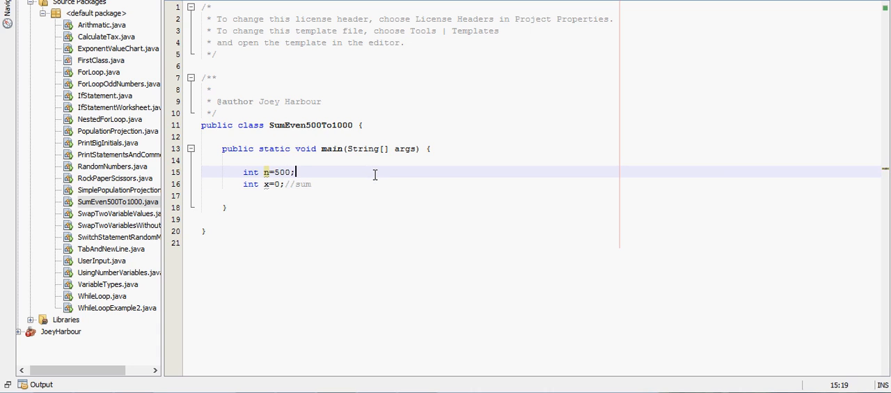
type("//t")
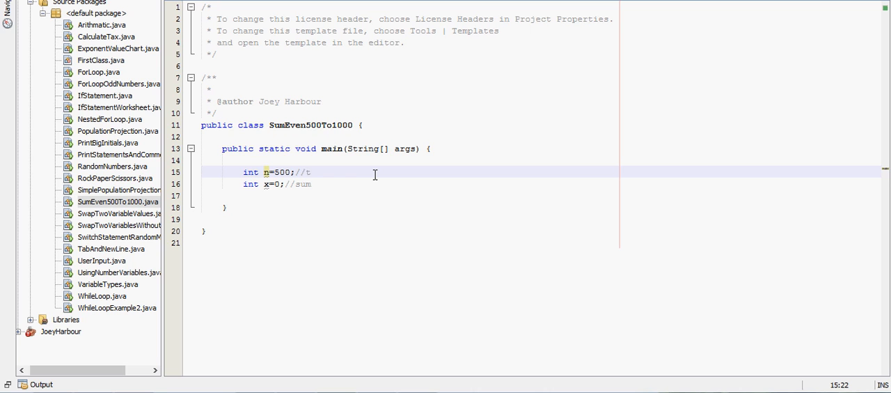
type("racking nu")
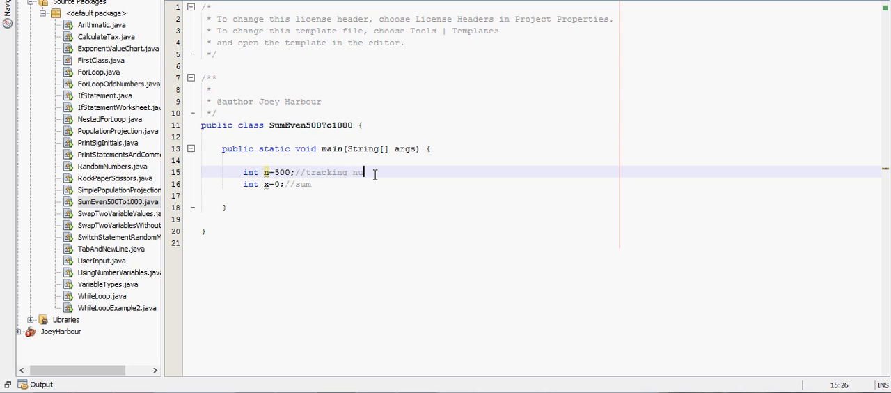
type("mber")
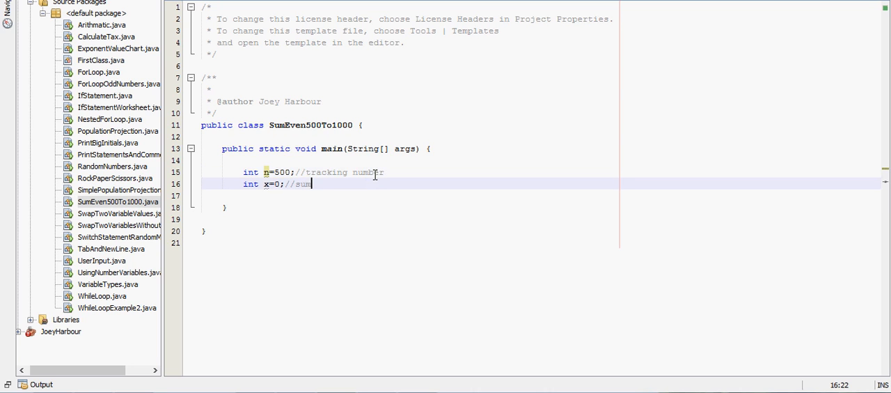
- Write a while(n<1001){ } loop below the declarations
type("while")
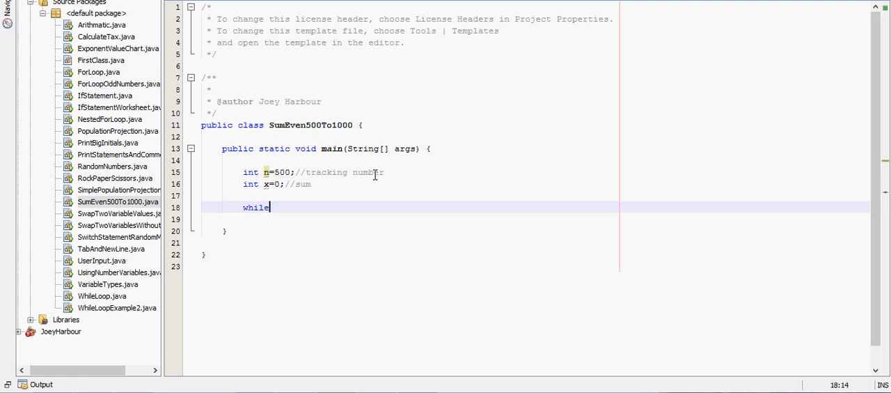
type("()")
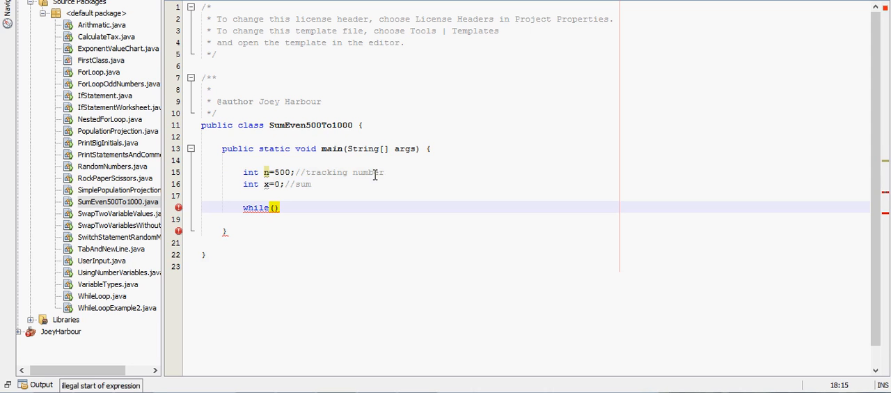
type("n<")
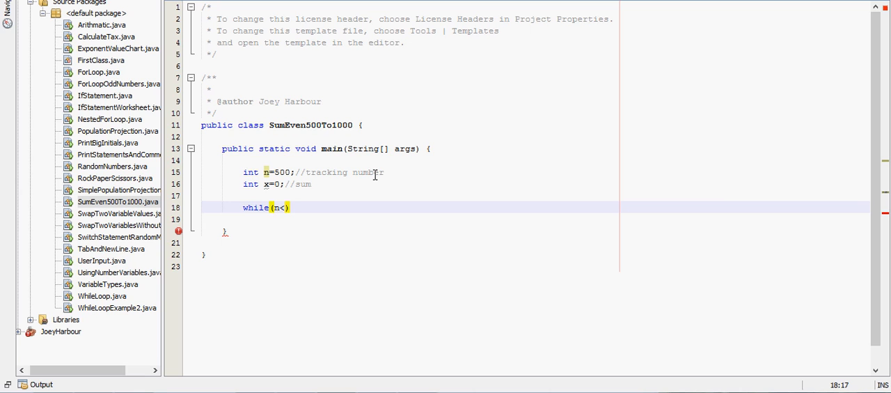
type("1001")
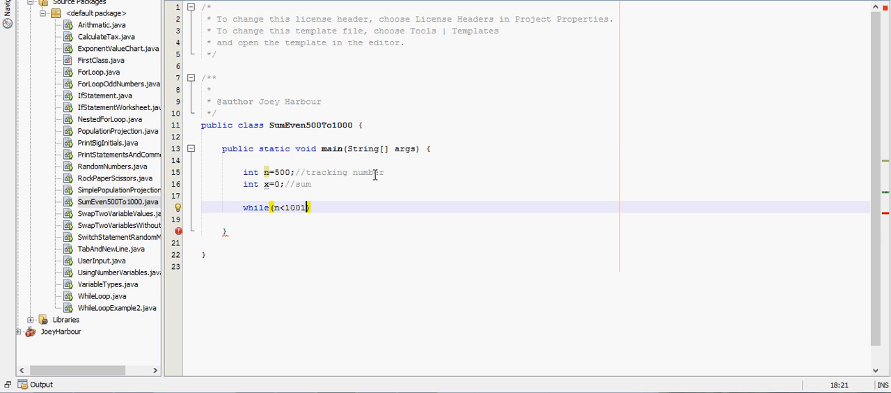
type("){")
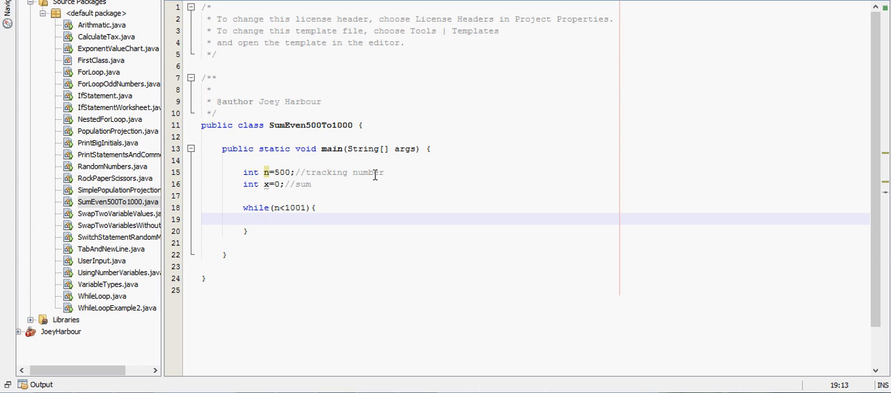
left_click(263, 218)
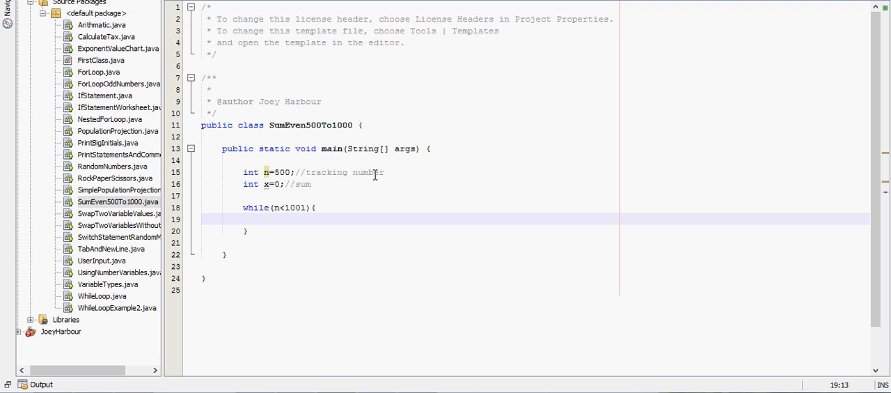
- Fill the loop body with x+=n; followed by n+=2;
left_click(263, 217)
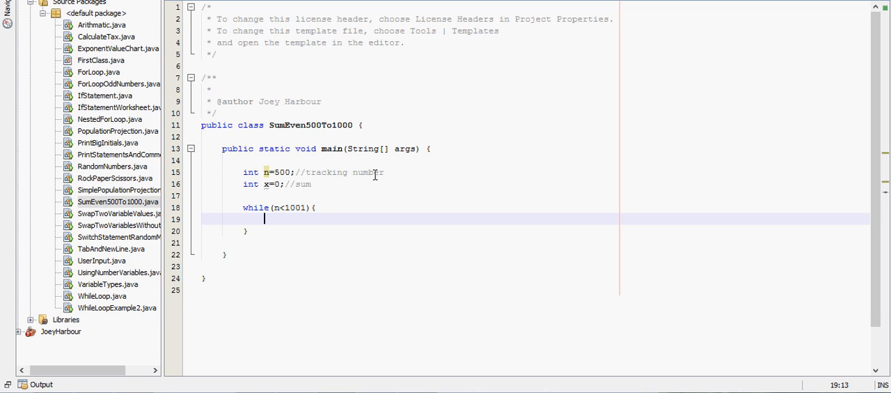
key("enter")
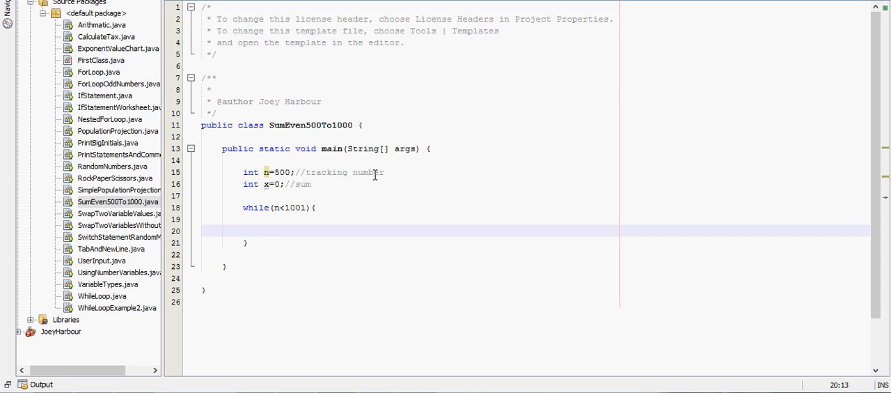
type("n+")
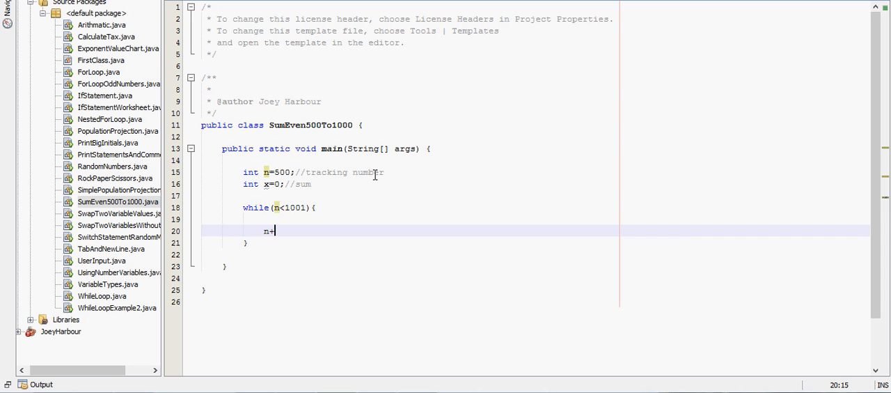
type("=2;")
left_click(536, 219)
type("x")
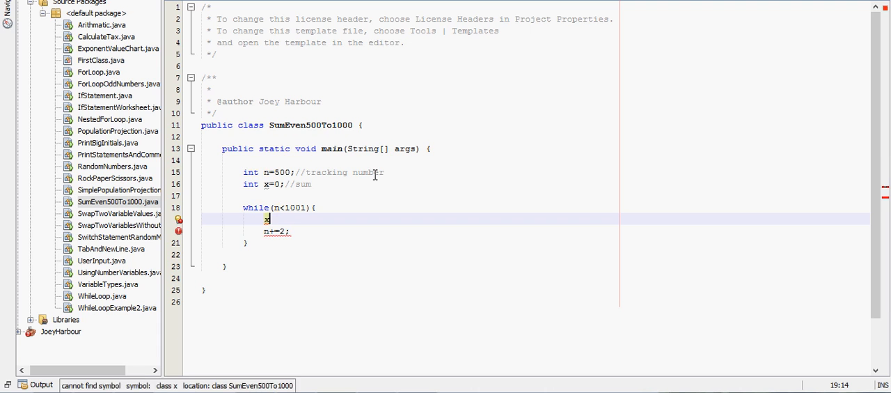
type("+=n;")
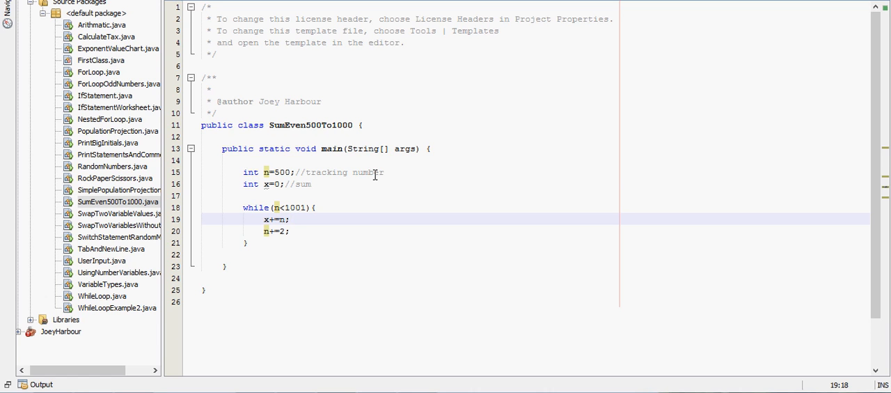
left_click(290, 219)
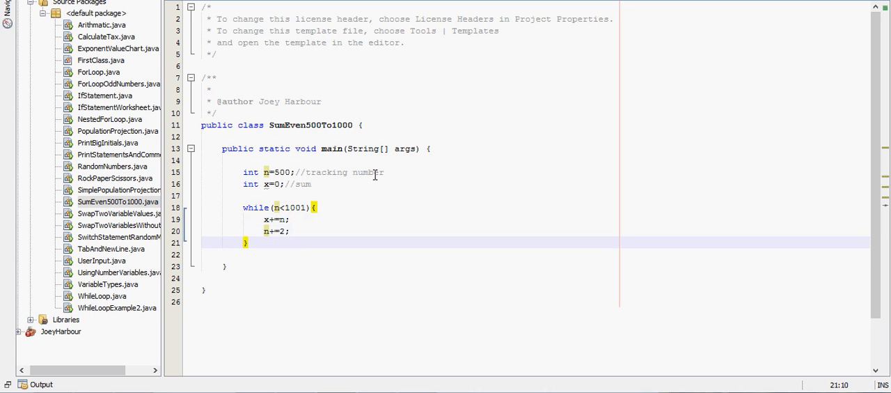
- Print x with System.out.println(x); after the loop and run, outputting 188250
type("so")
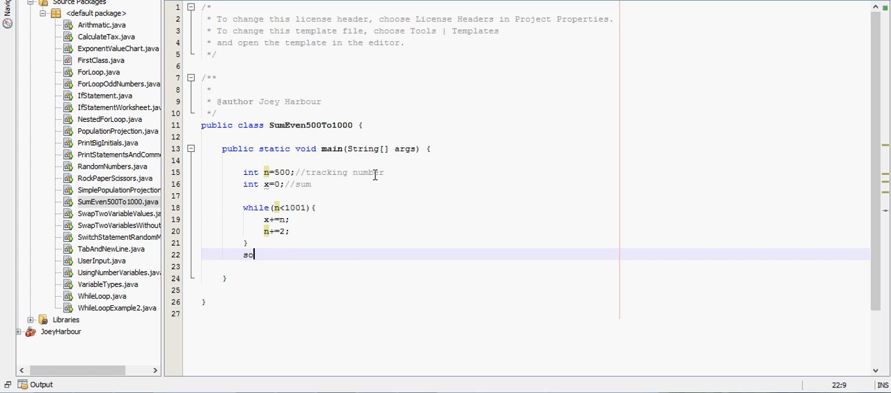
type("System.out.println(x);")
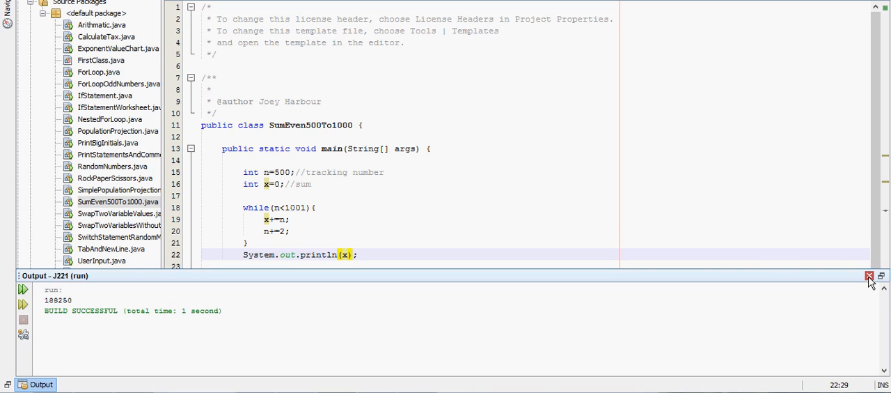
- Close the Output window to leave only the finished code visible
left_click(869, 276)
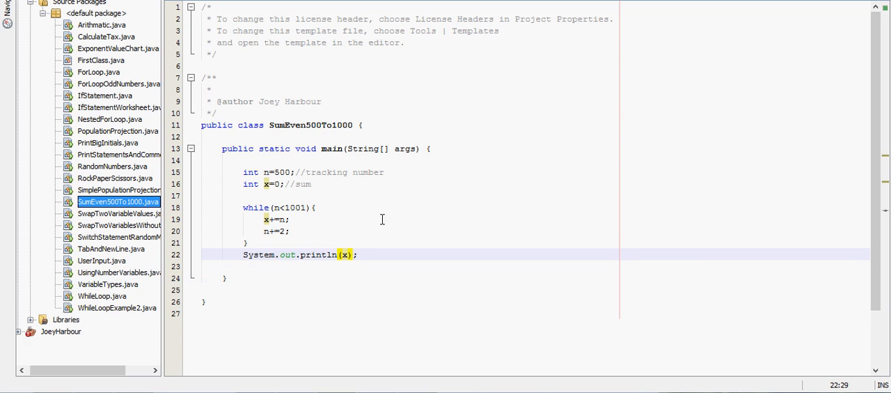
mouse_move(336, 207)
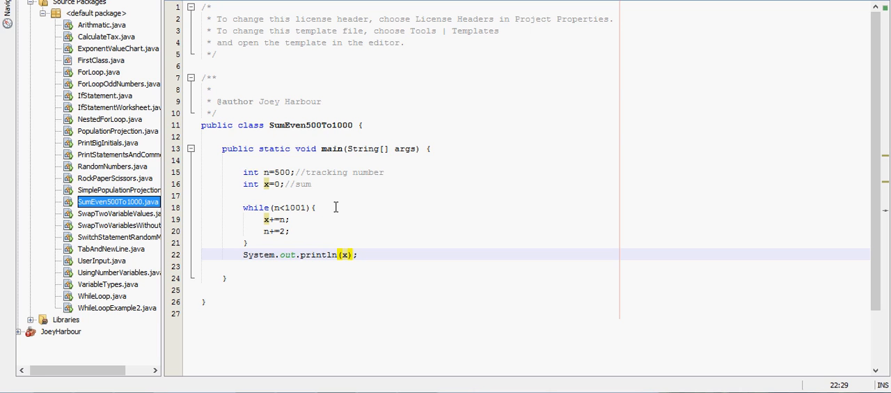
mouse_move(316, 175)
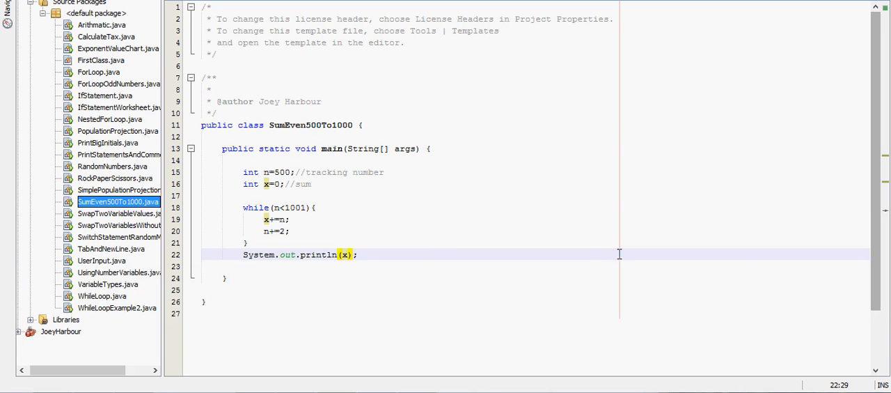
mouse_move(503, 225)
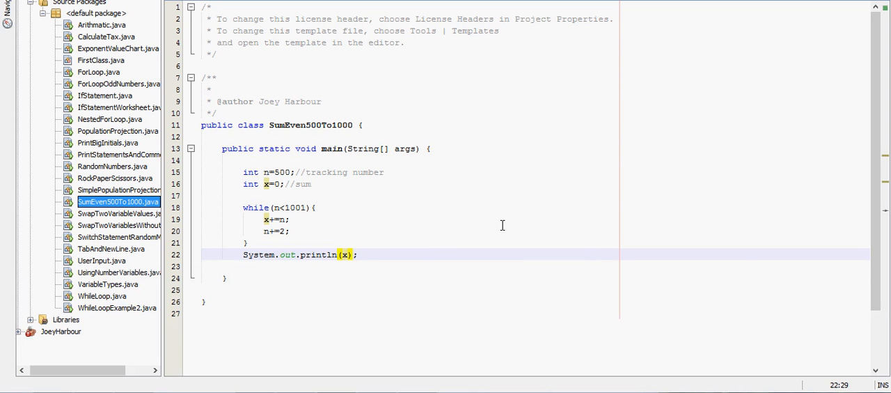
mouse_move(479, 226)
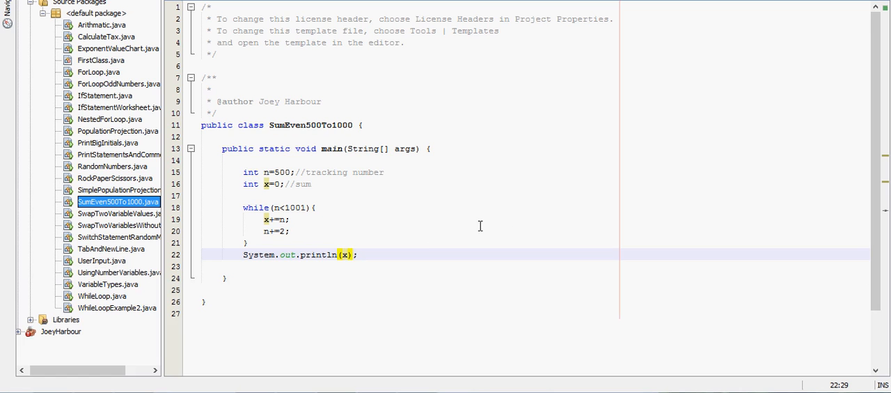